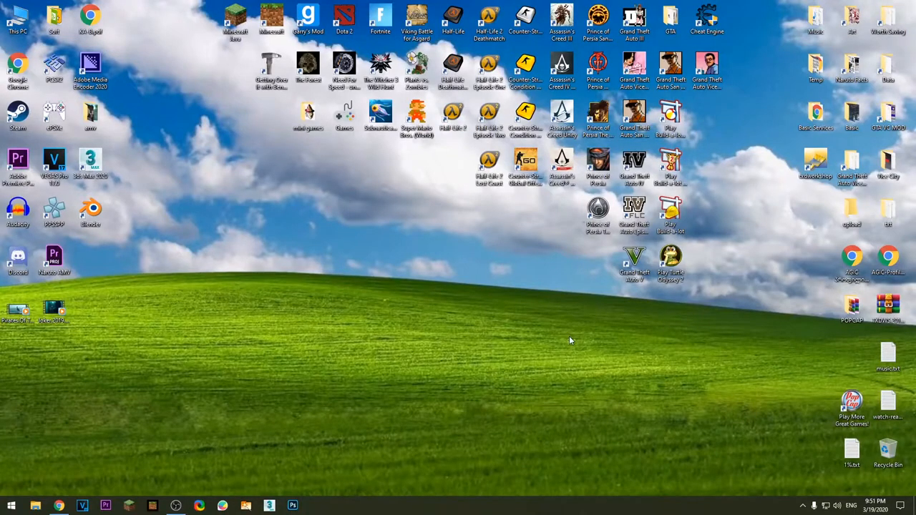
Check the hidden background apps and Windows security status from the taskbar tray.
click(813, 507)
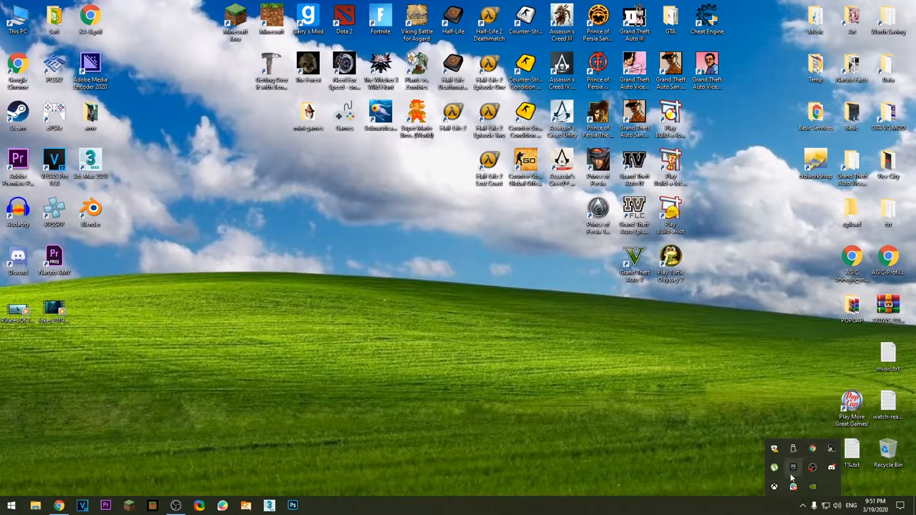
mouse_move(774, 450)
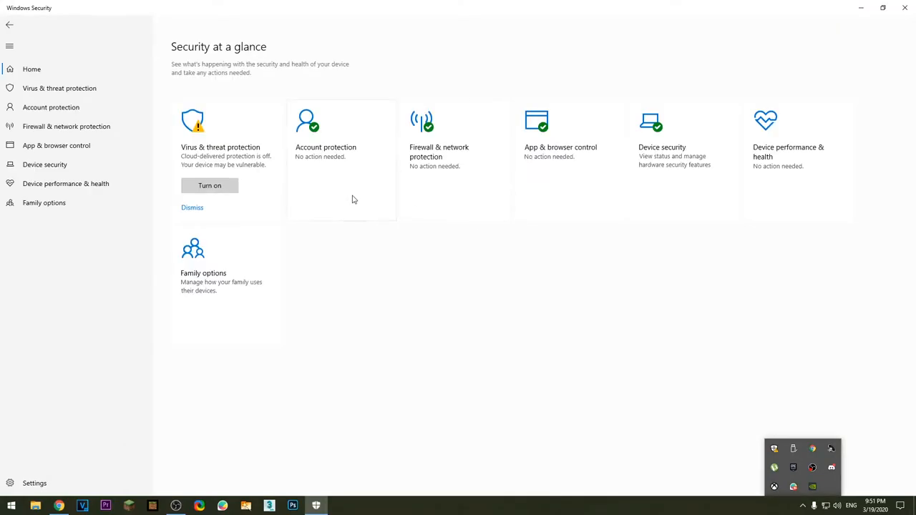
click(61, 89)
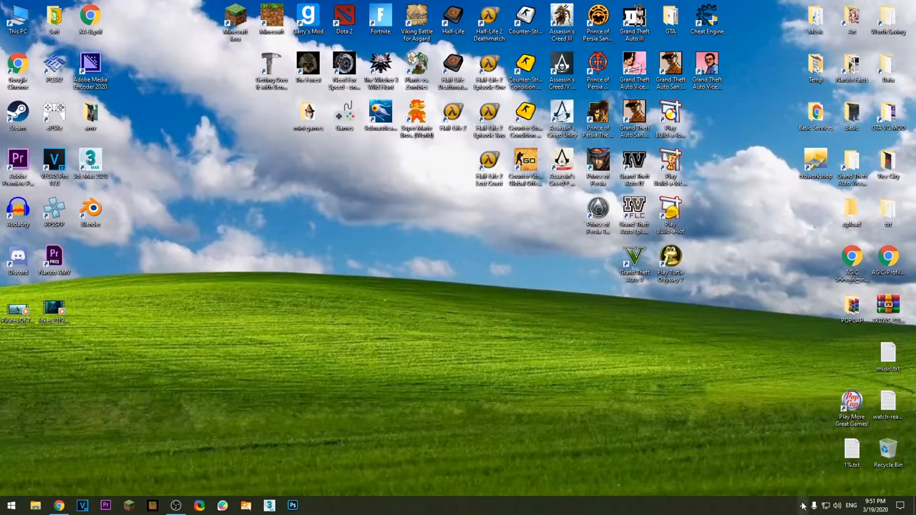
click(803, 505)
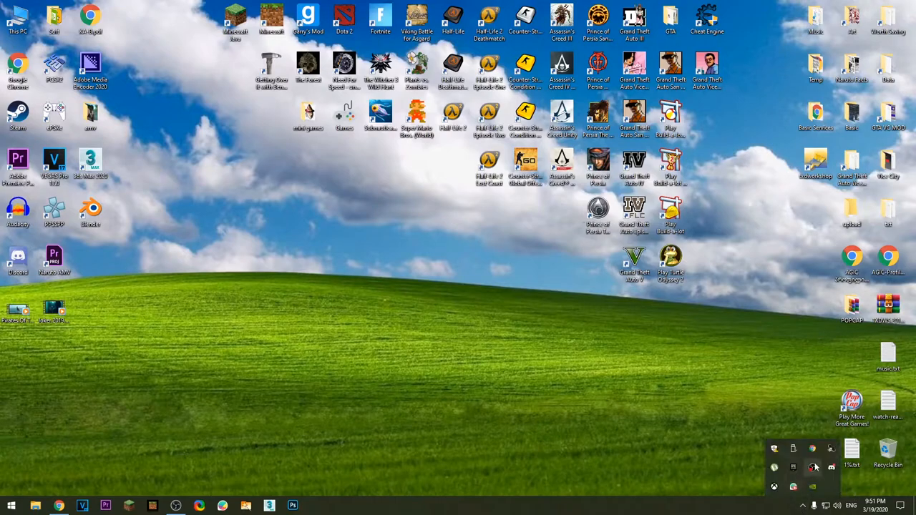
mouse_move(774, 450)
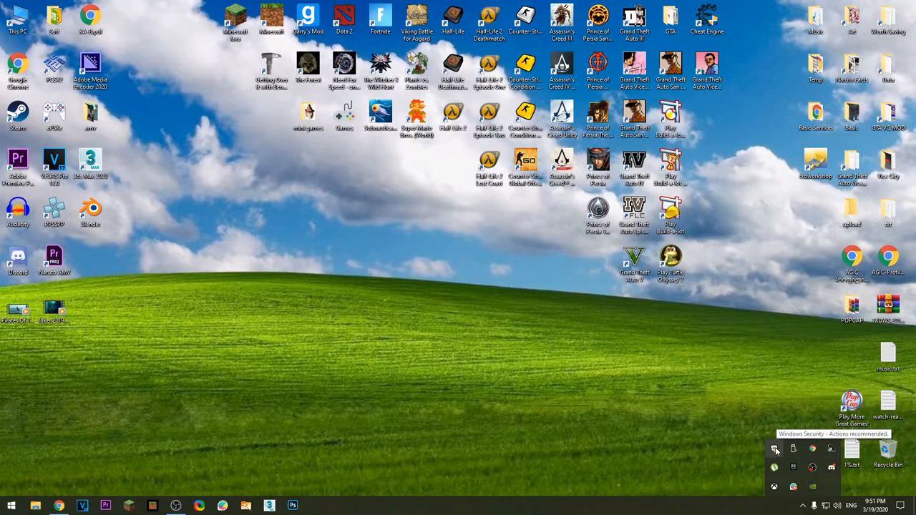
click(773, 450)
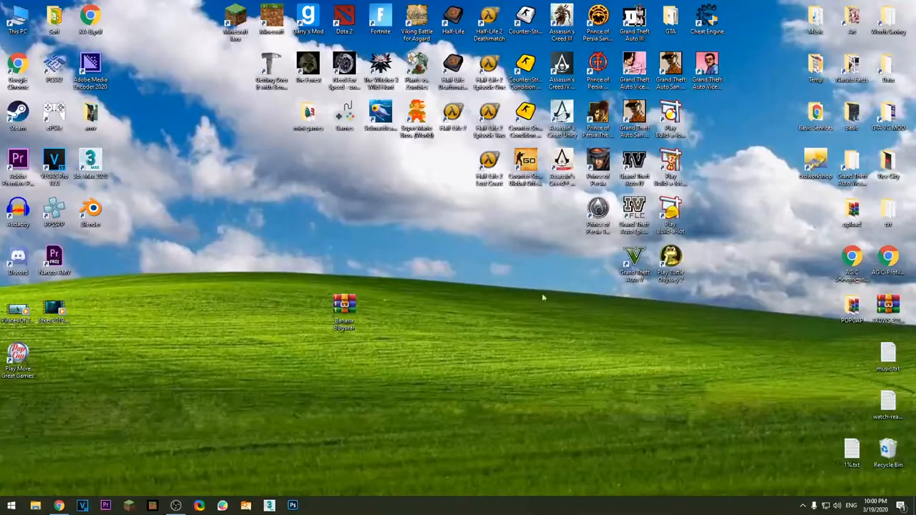
mouse_move(390, 307)
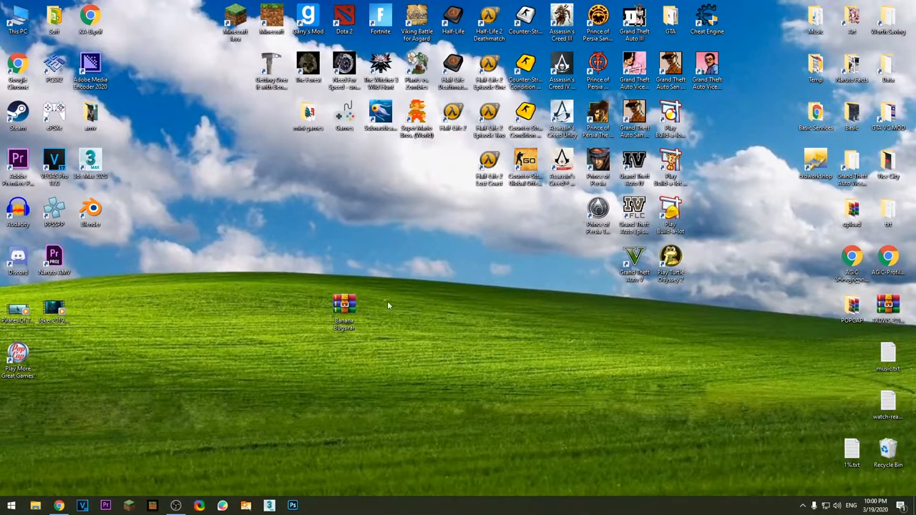
Extract the Banana Bugs WinRAR archive on the desktop and enter the extracted folder.
click(344, 306)
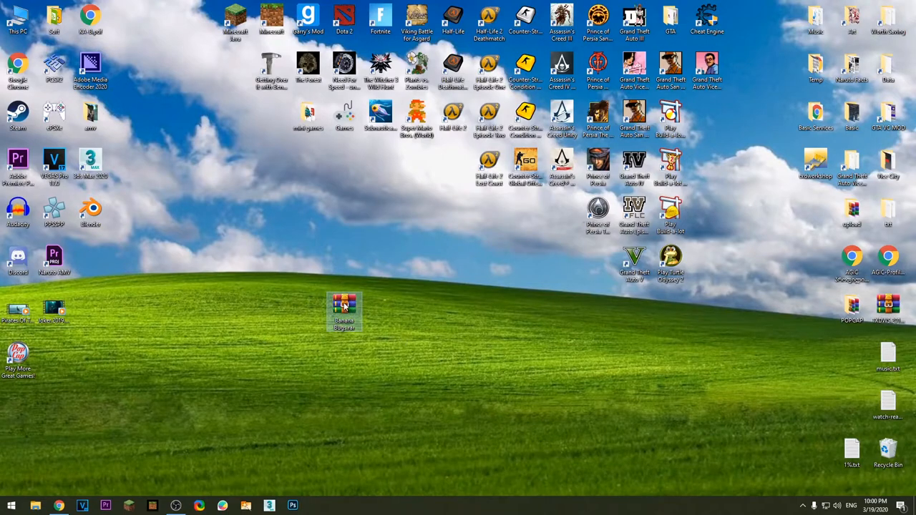
mouse_move(390, 355)
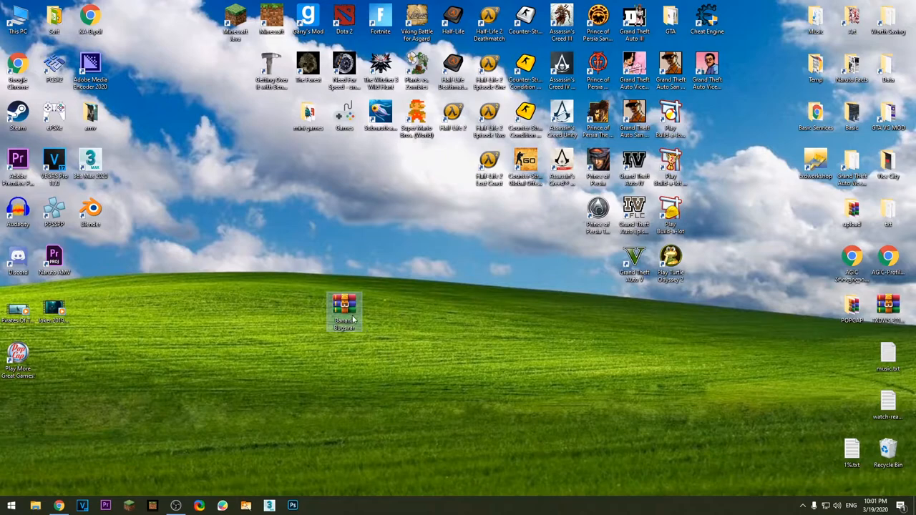
double_click(343, 307)
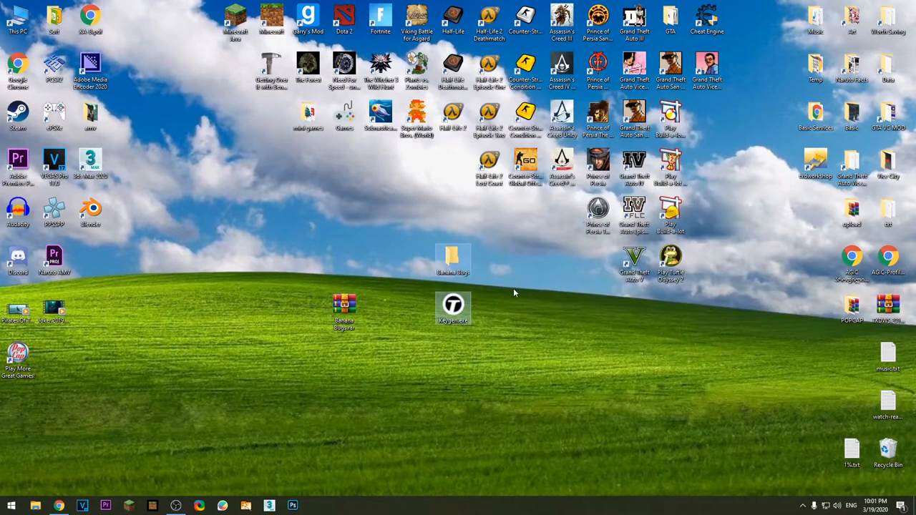
double_click(453, 259)
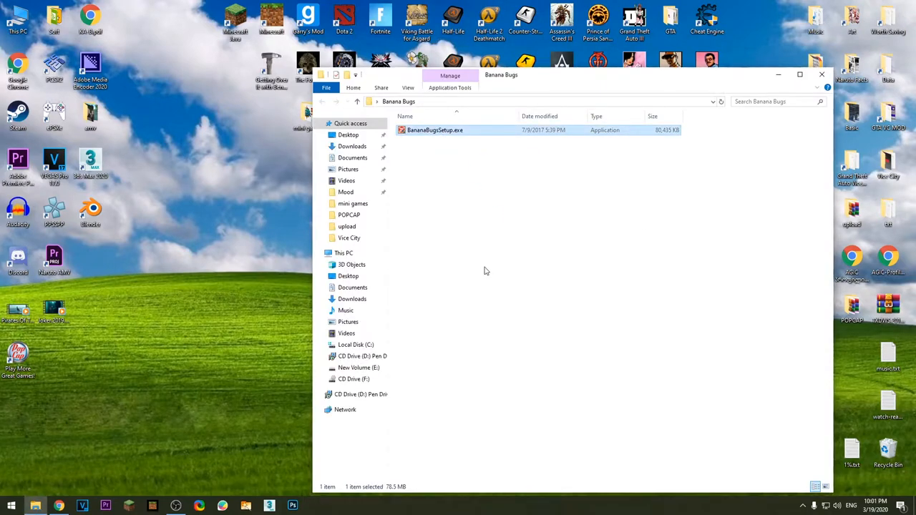
Run BananaBugsSetup.exe, agree to the licence and finish with a desktop shortcut created.
double_click(435, 128)
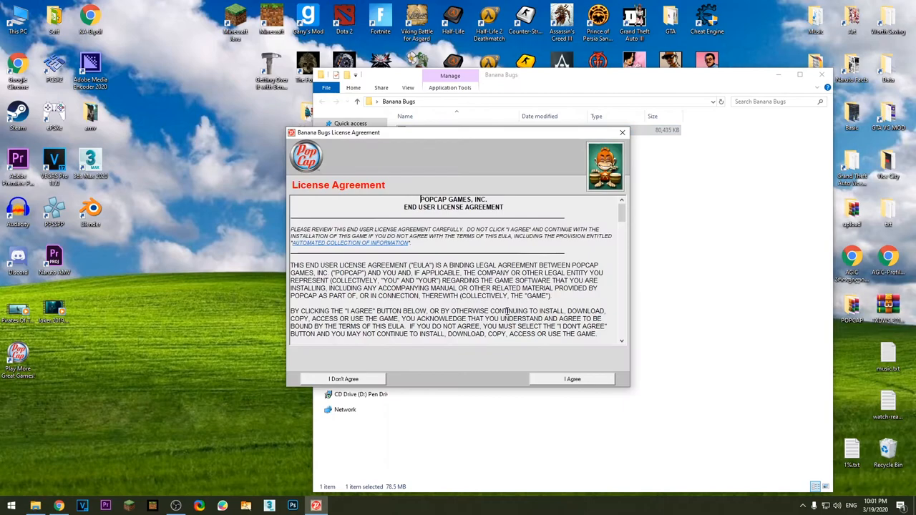
click(573, 378)
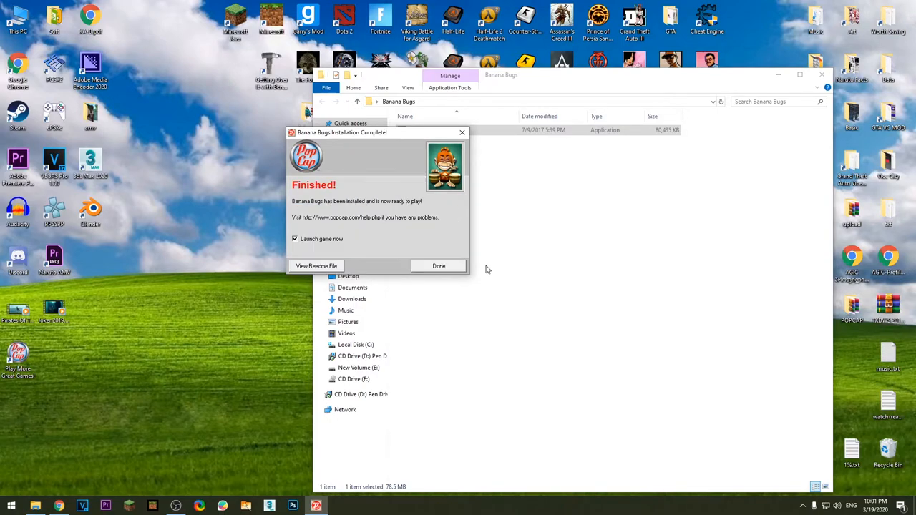
click(295, 237)
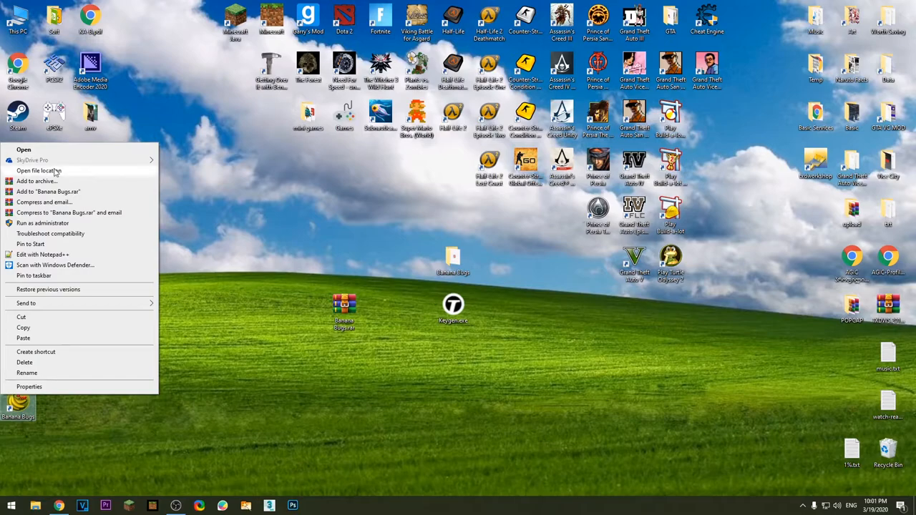
Paste Keygen.exe into the game's install folder via the shortcut's file location and launch it.
click(39, 171)
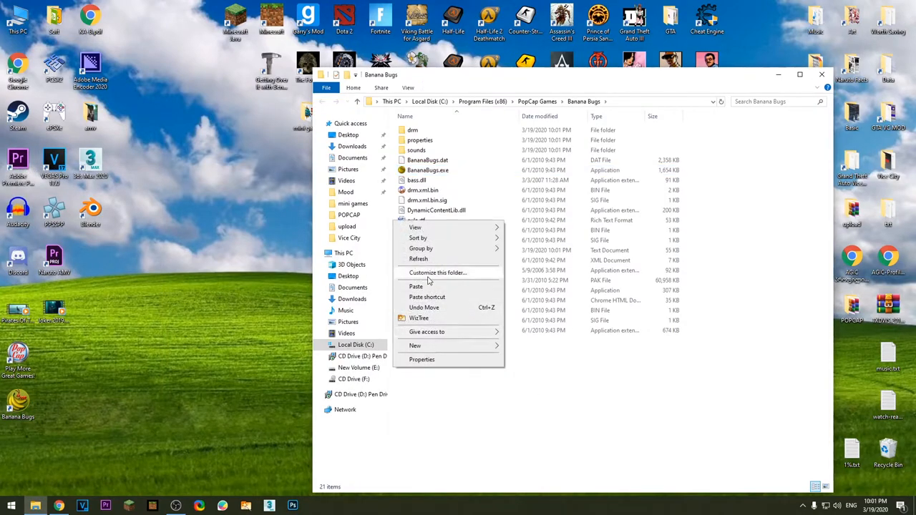
click(421, 279)
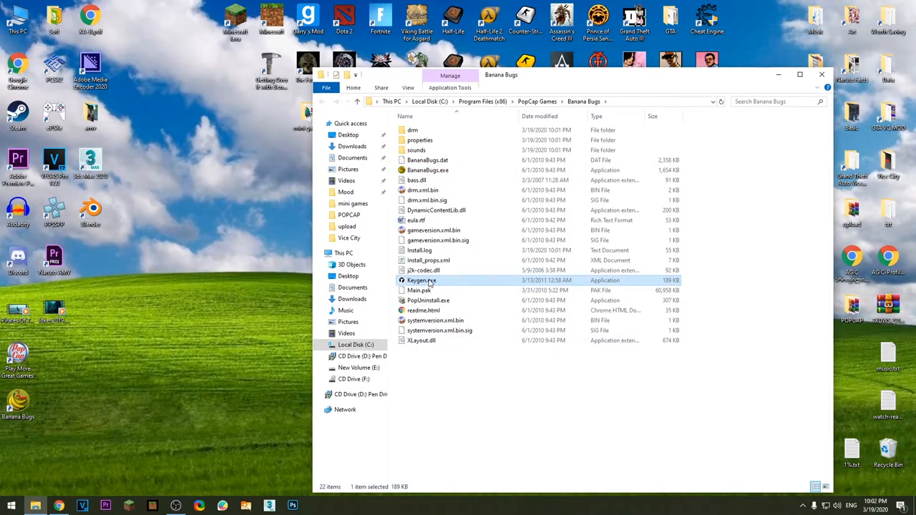
double_click(421, 279)
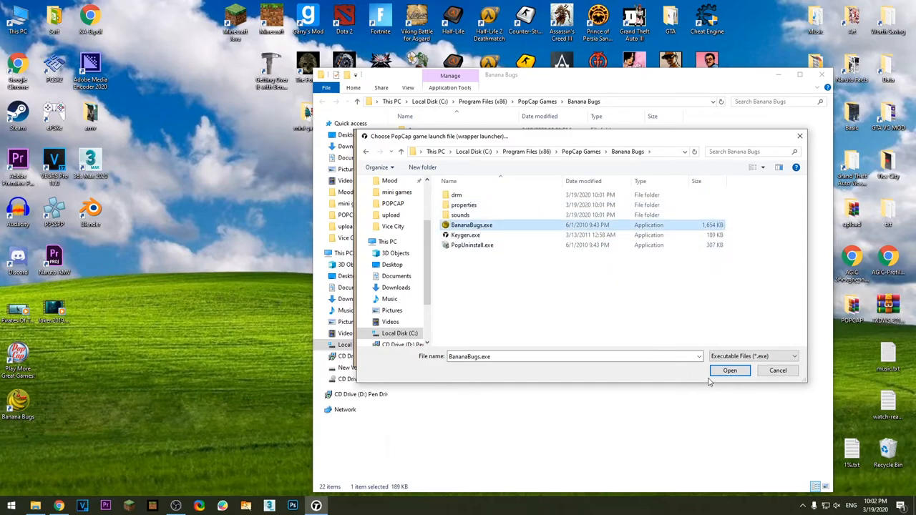
Choose BananaBugs.exe as launch file, generate a serial copied to clipboard, then exit.
click(730, 369)
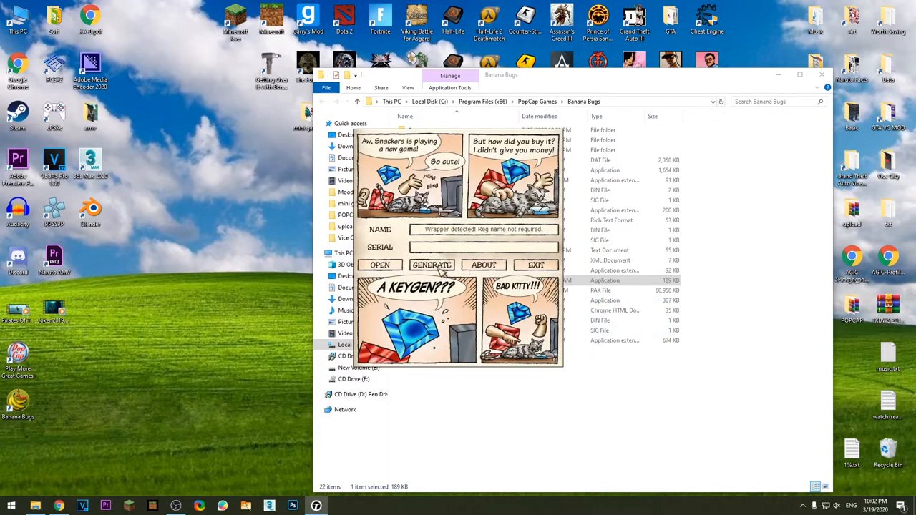
click(433, 265)
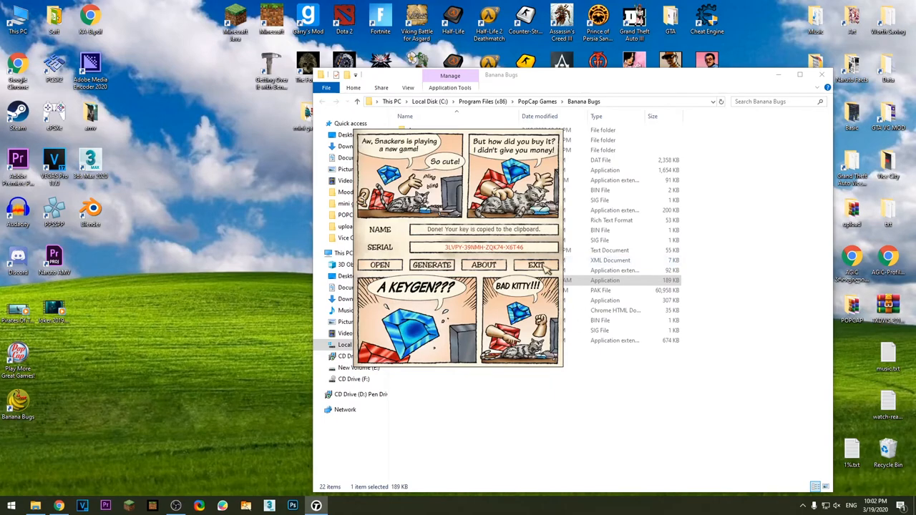
click(535, 265)
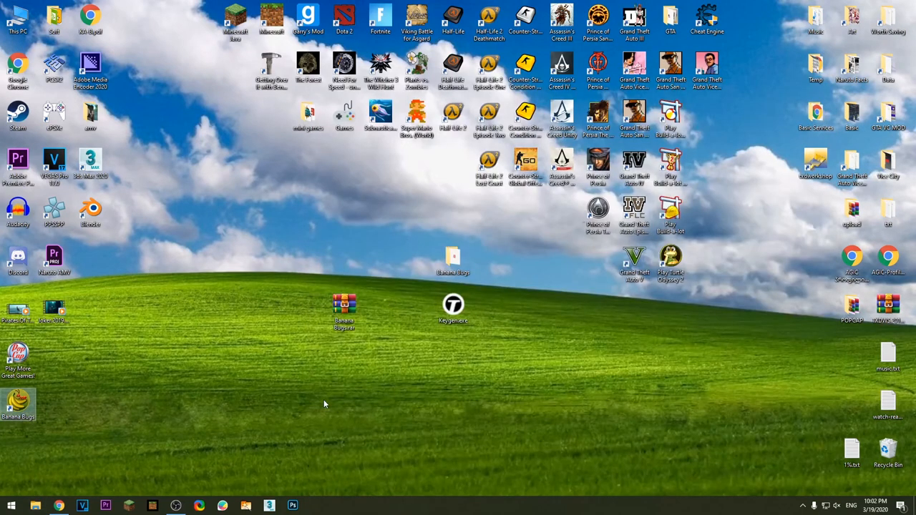